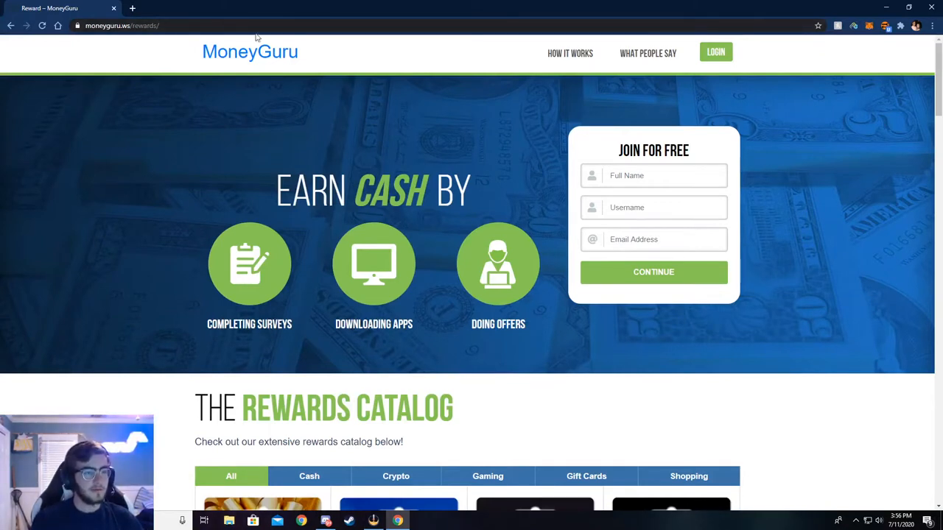
Step: Scroll through the MoneyGuru home page and back up toward the top
click(121, 25)
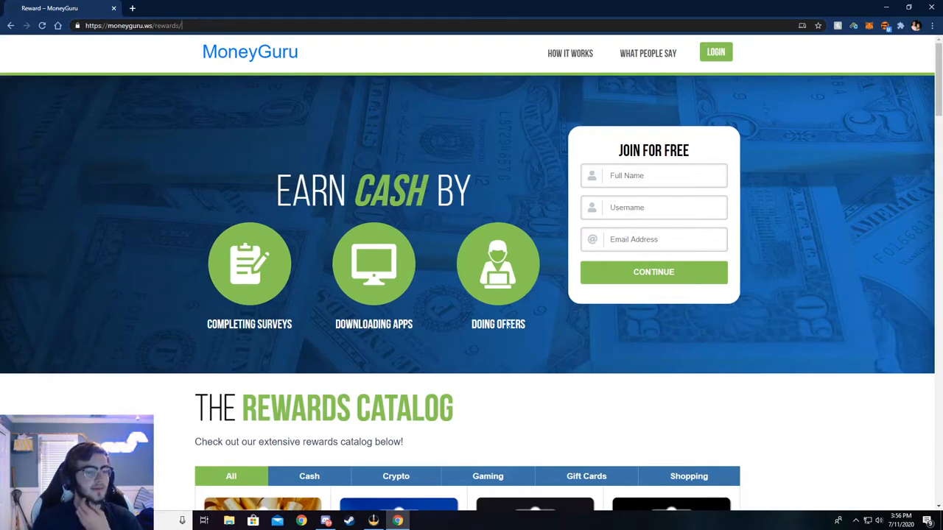
scroll(down, 3)
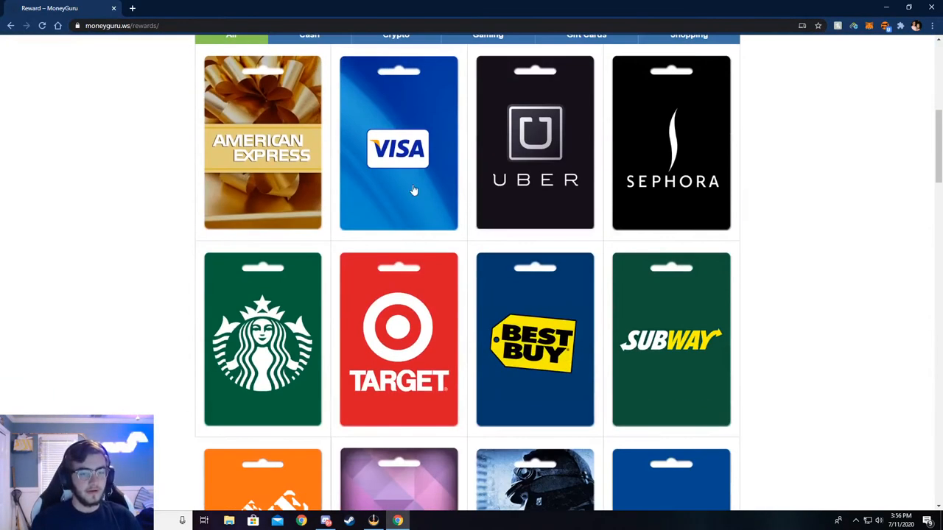
mouse_move(361, 152)
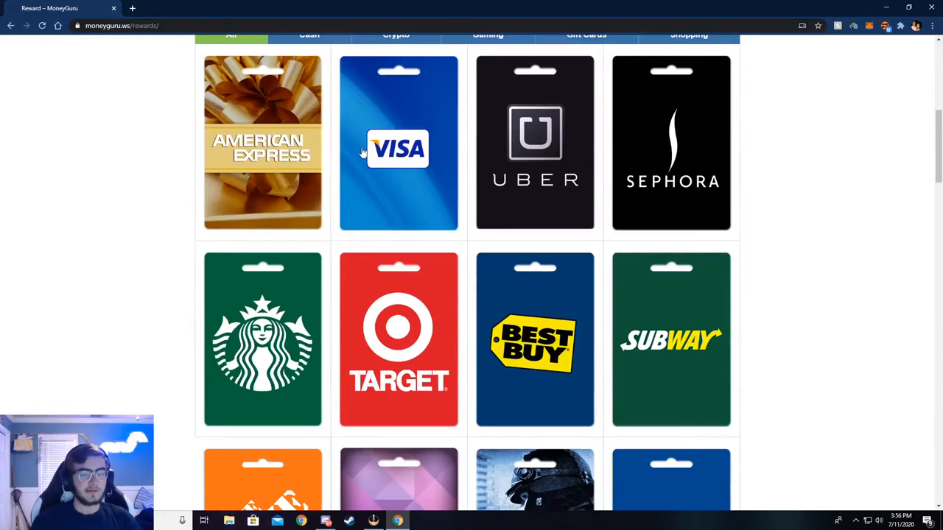
scroll(down, 3)
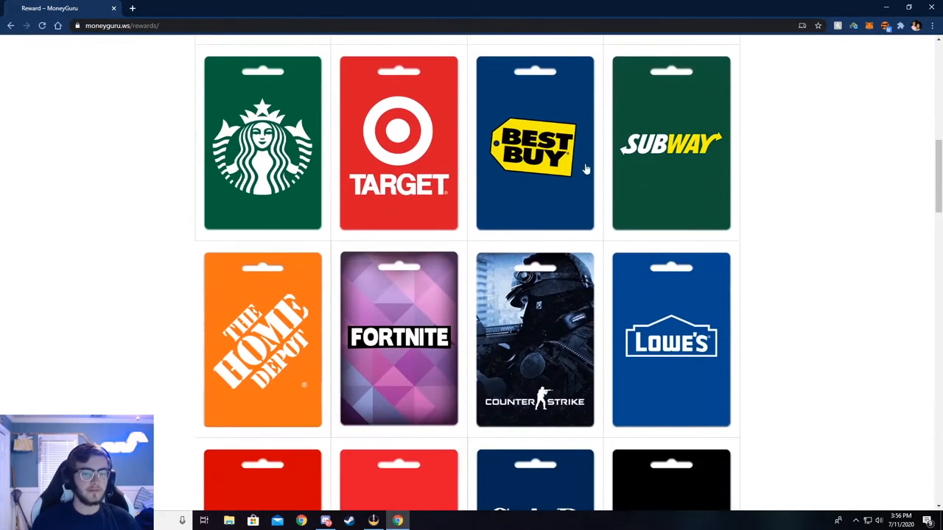
scroll(down, 3)
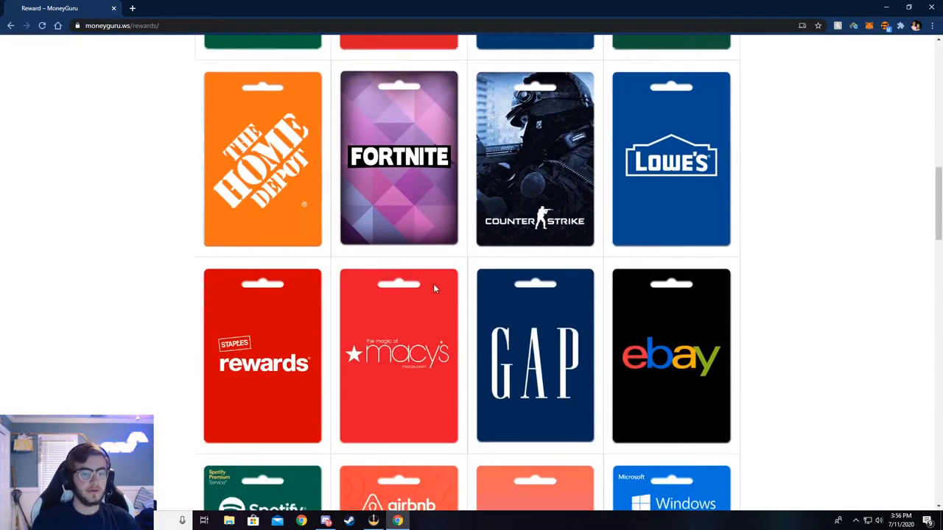
scroll(down, 3)
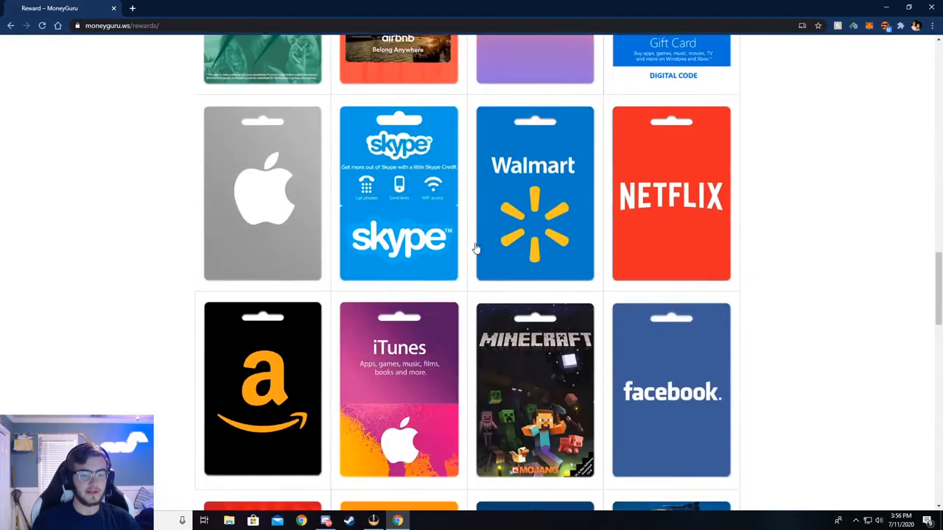
scroll(down, 3)
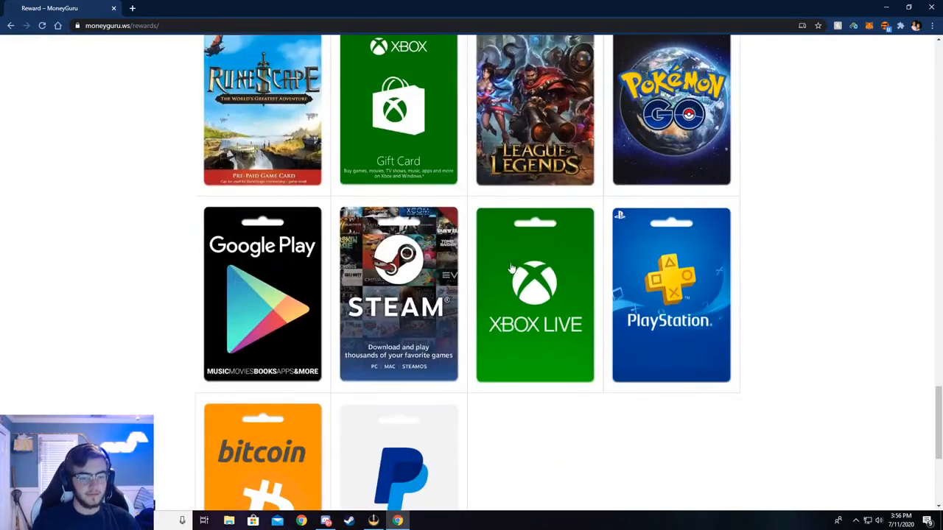
scroll(down, 3)
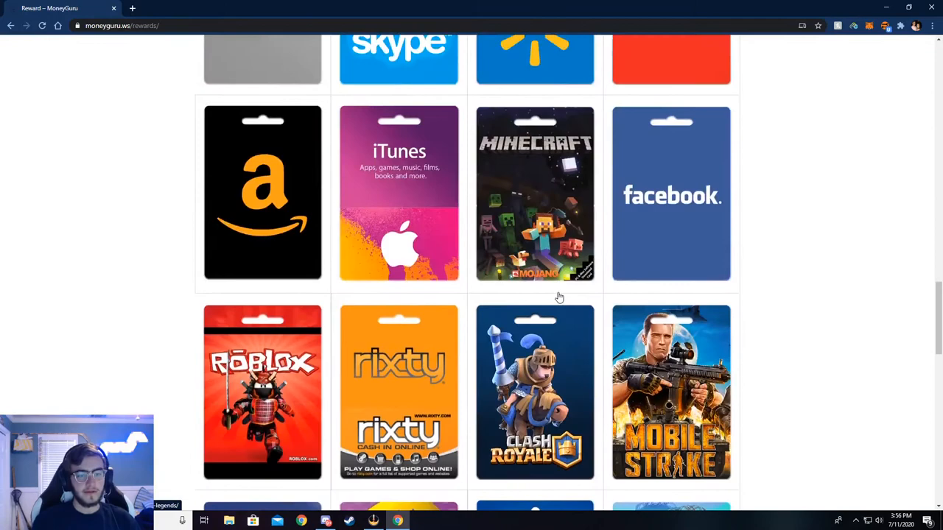
scroll(up, 3)
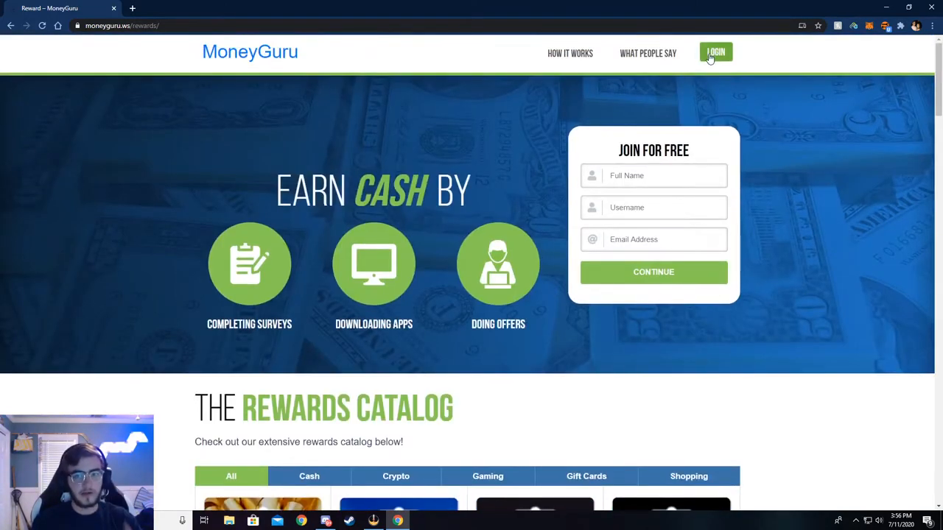
Step: Log in and review the referral, task, click and earnings totals, chat, leaderboard and sharing sections
click(715, 51)
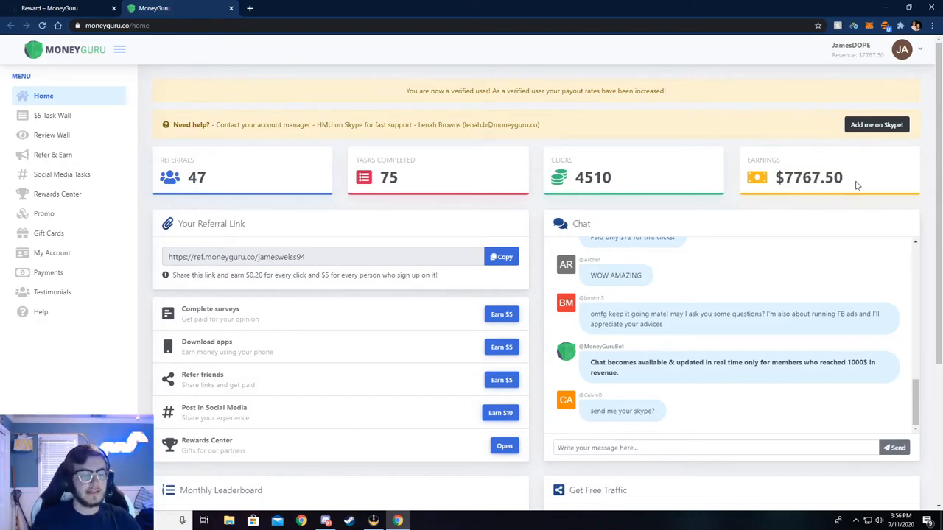
scroll(down, 3)
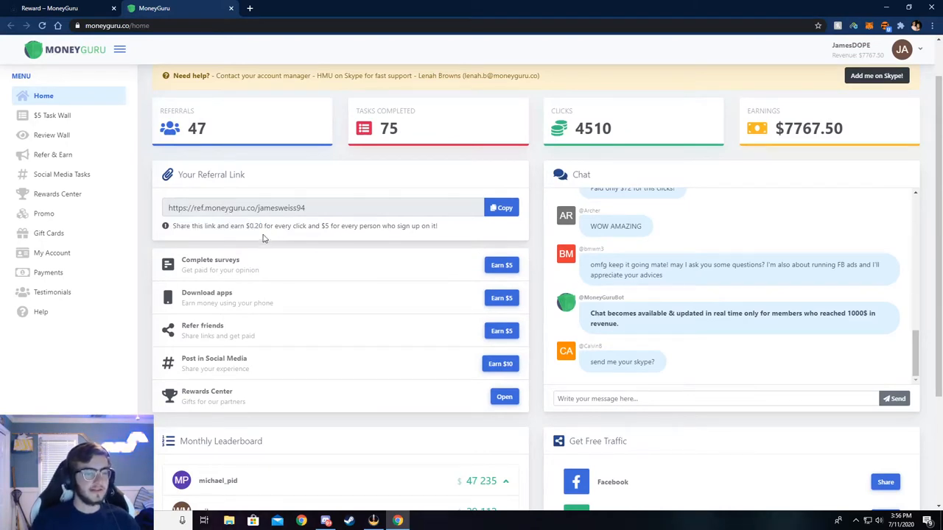
mouse_move(269, 239)
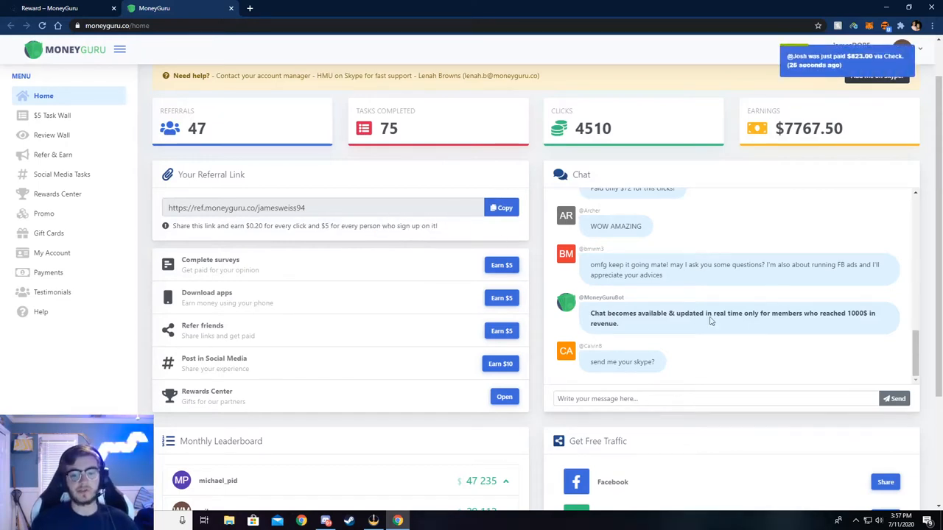
scroll(down, 3)
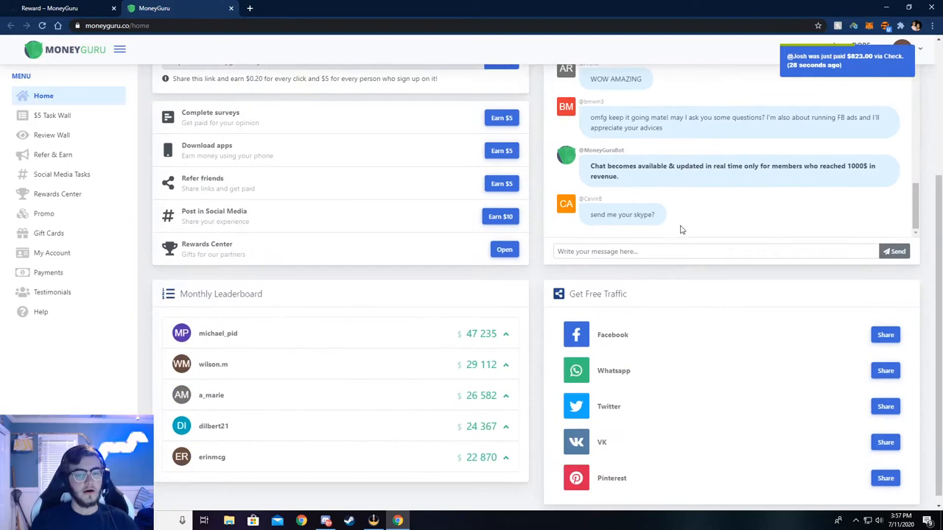
scroll(down, 3)
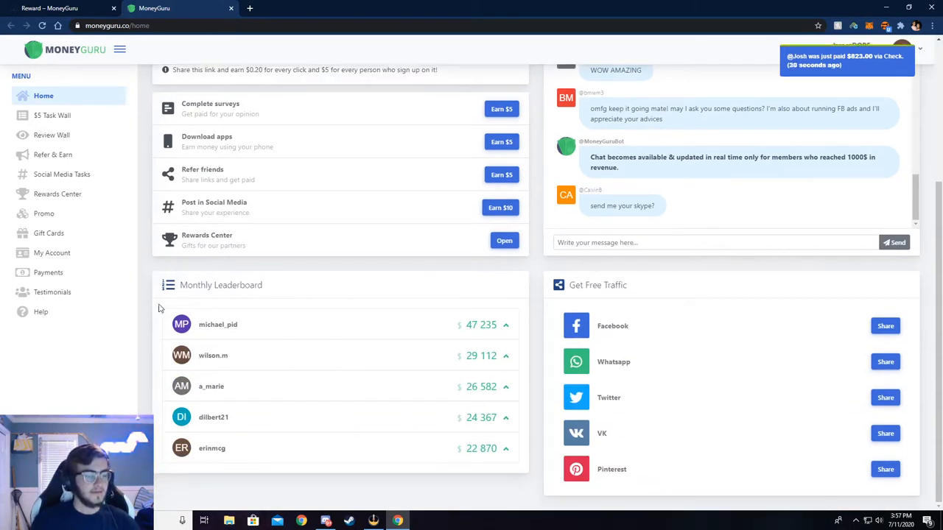
double_click(481, 325)
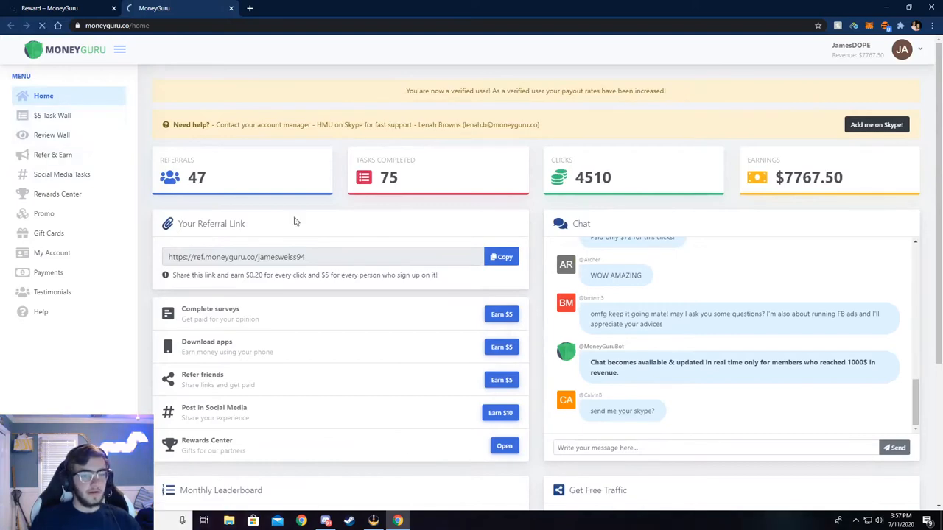
Step: From the $5 Task Wall, start the 'Get Visa $1000 Gift Card' offer with Earn $5
click(52, 115)
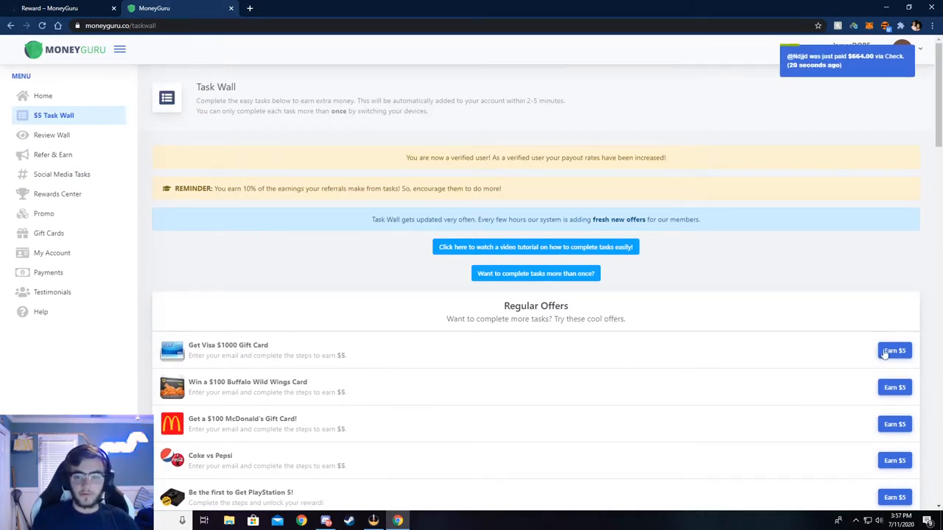
click(894, 351)
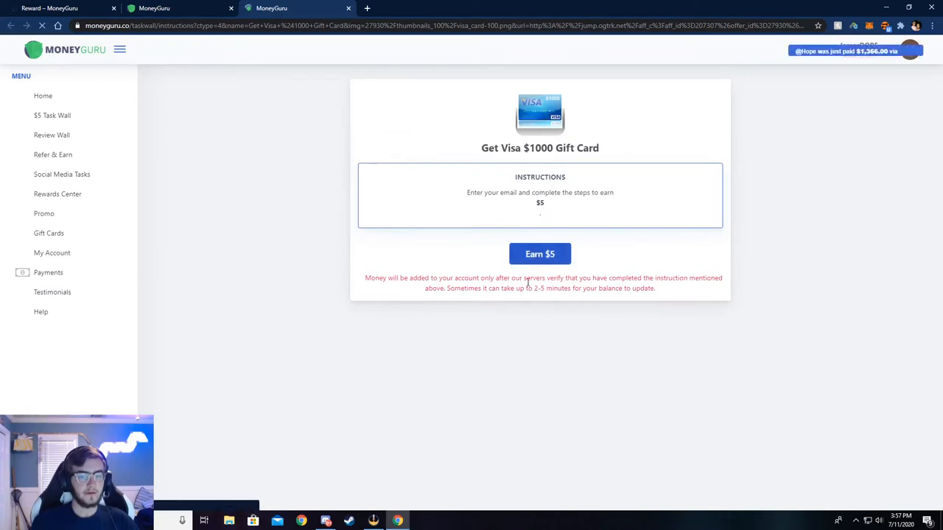
click(540, 253)
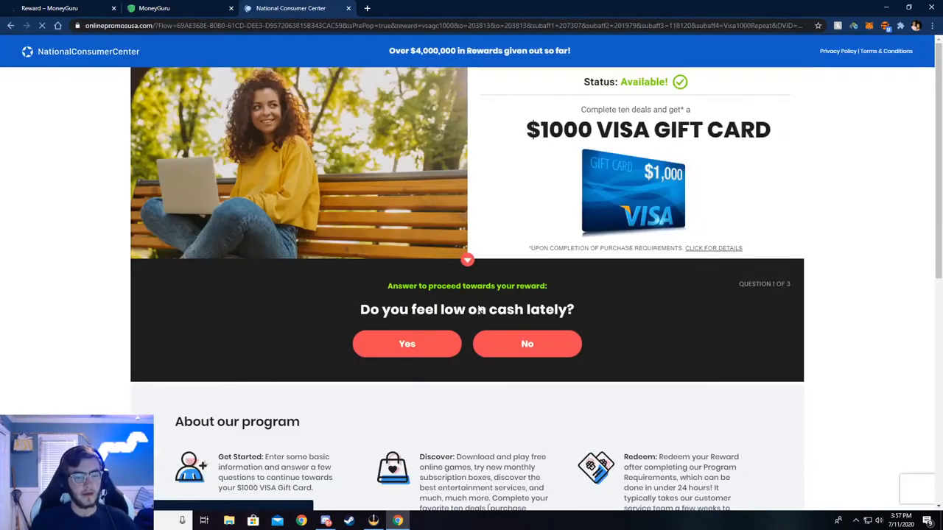
Step: Answer the survey questions, including shopping 3-7 times per week, and confirm the email
click(407, 344)
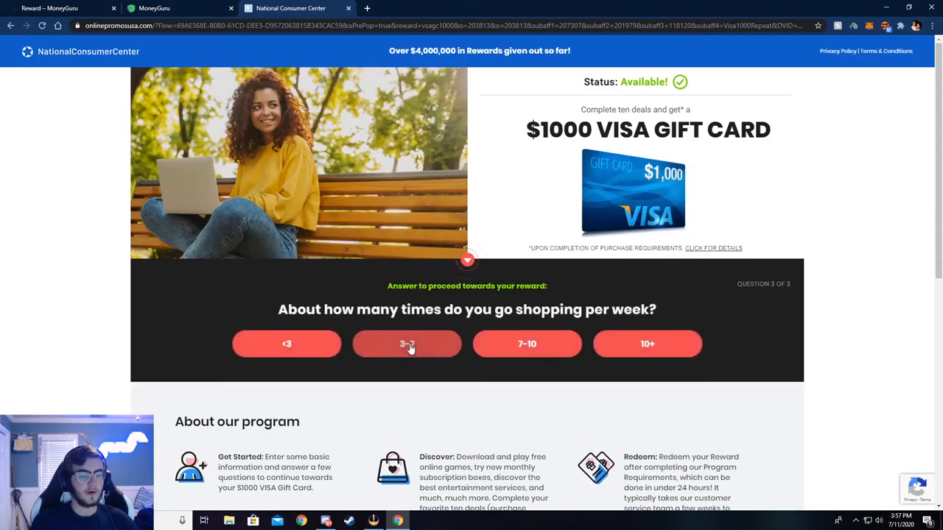
click(406, 344)
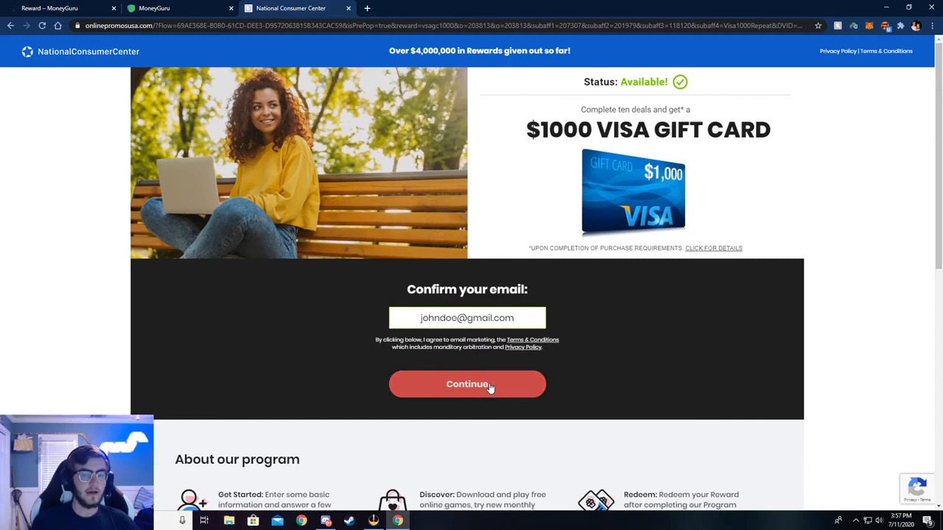
click(467, 384)
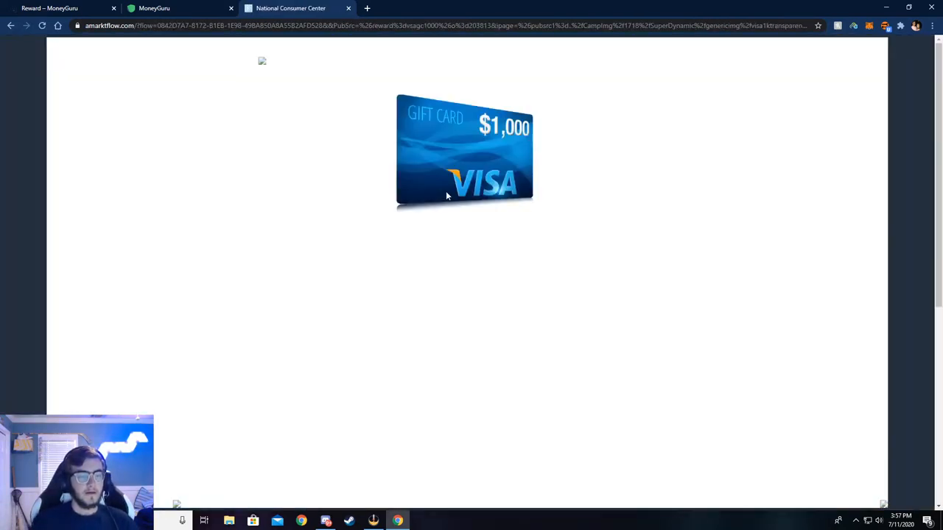
Step: Submit the name and zip code form, then the date of birth and gender form
scroll(down, 3)
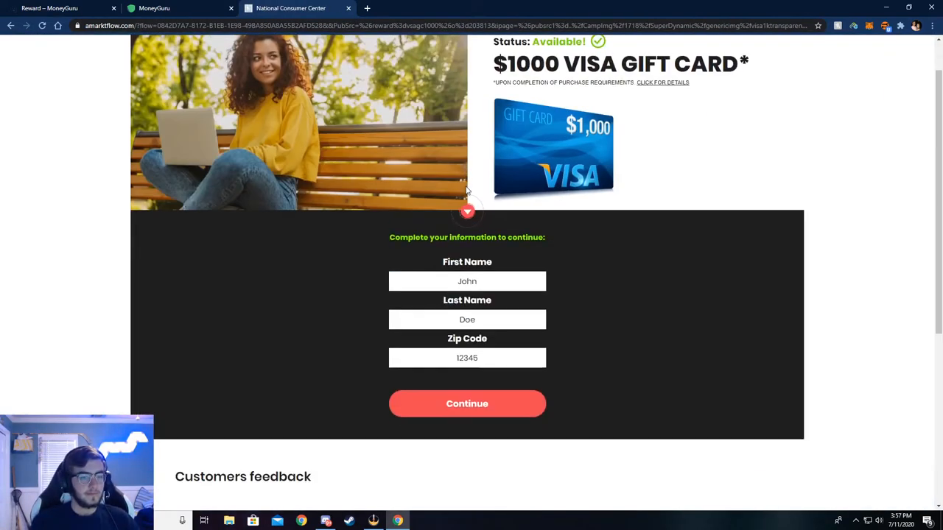
scroll(down, 3)
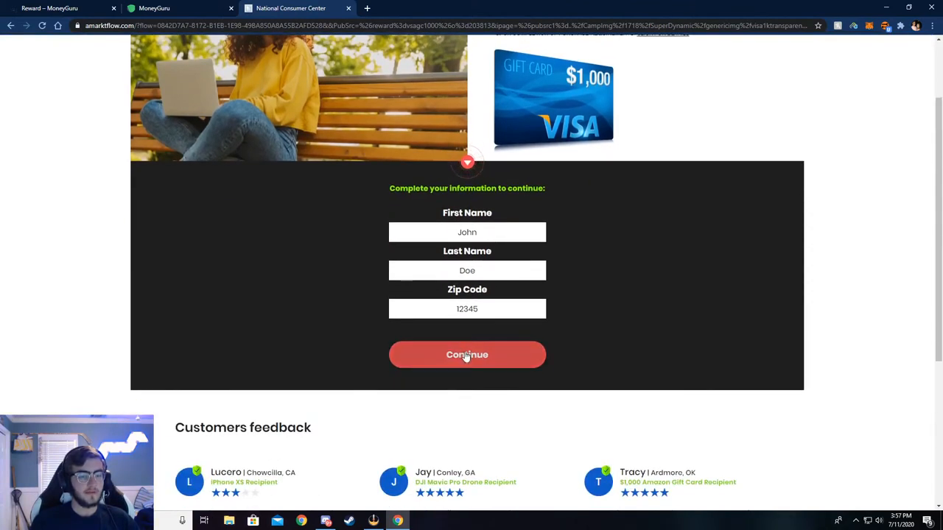
click(467, 355)
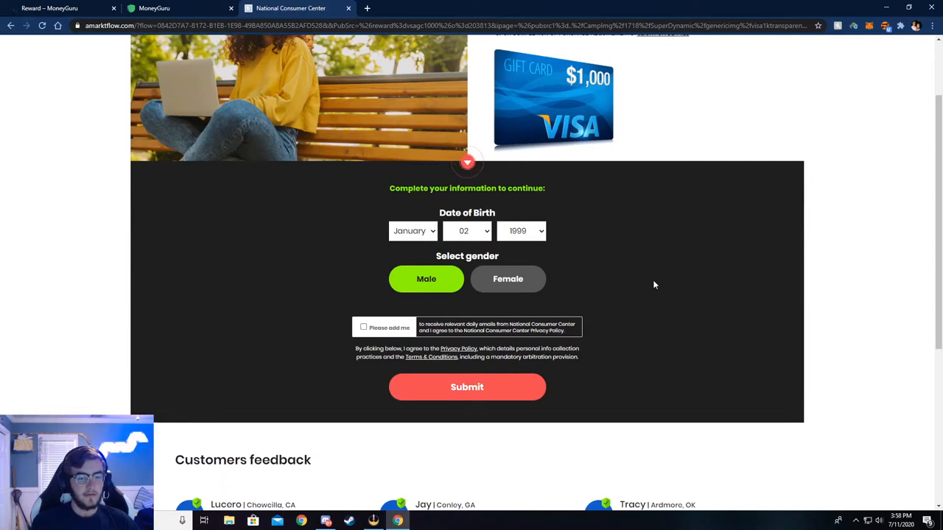
scroll(down, 3)
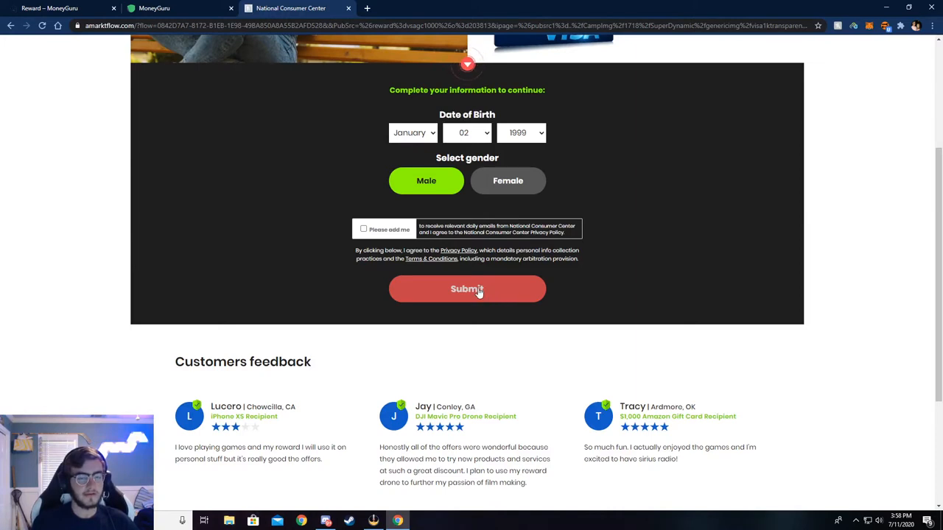
click(467, 289)
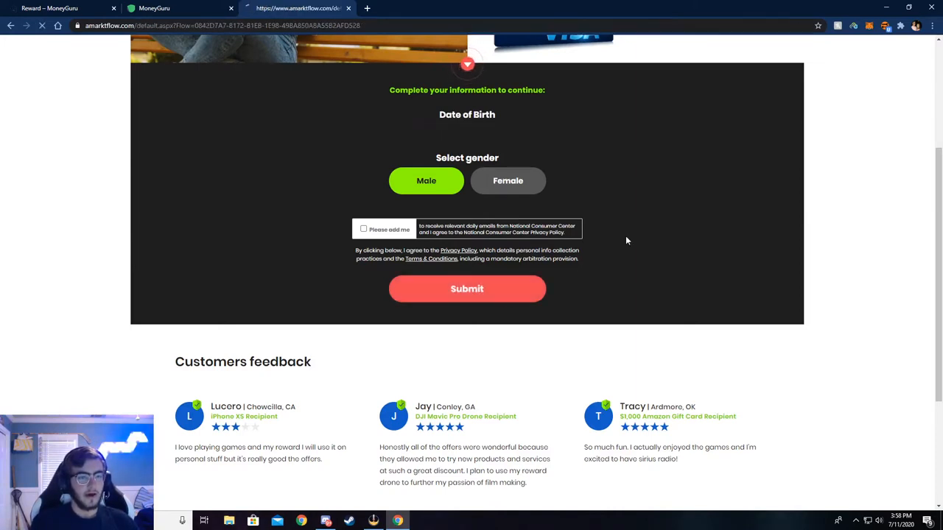
click(467, 289)
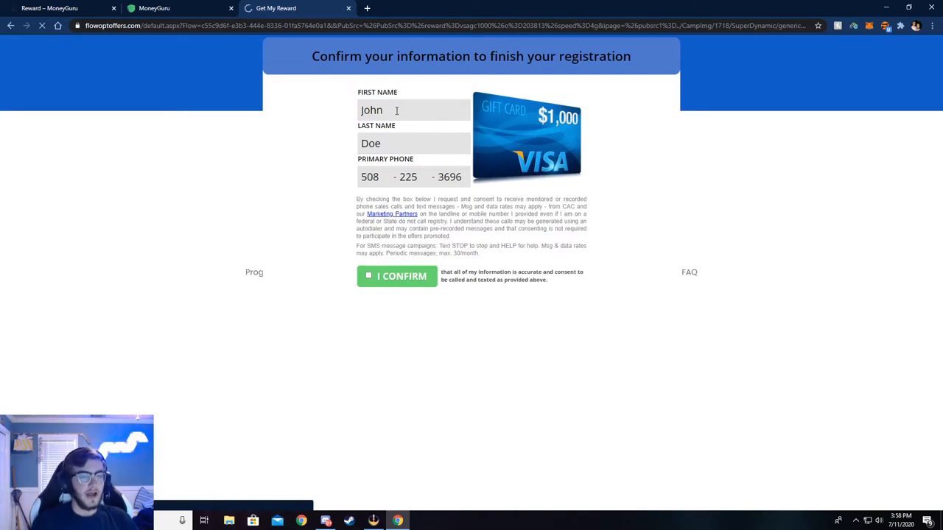
Step: Check the consent box and confirm the prefilled name and phone registration details
double_click(372, 109)
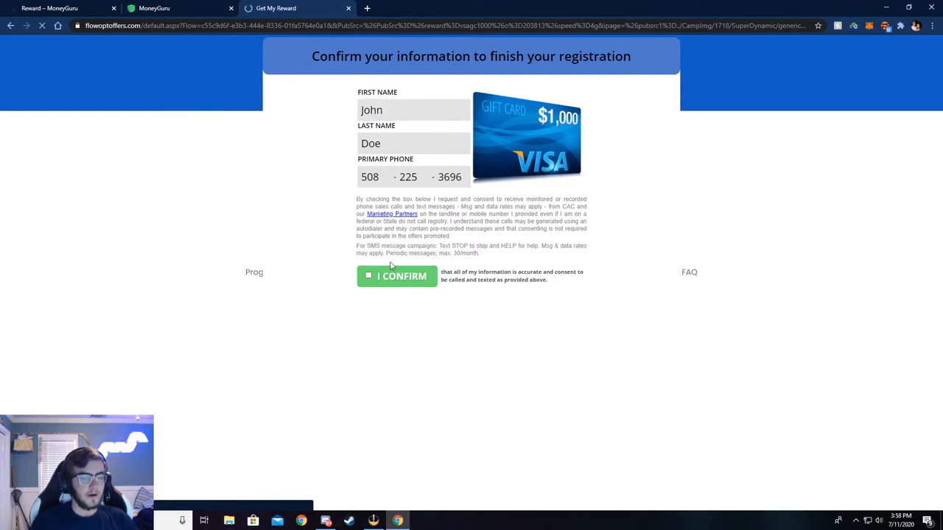
double_click(371, 109)
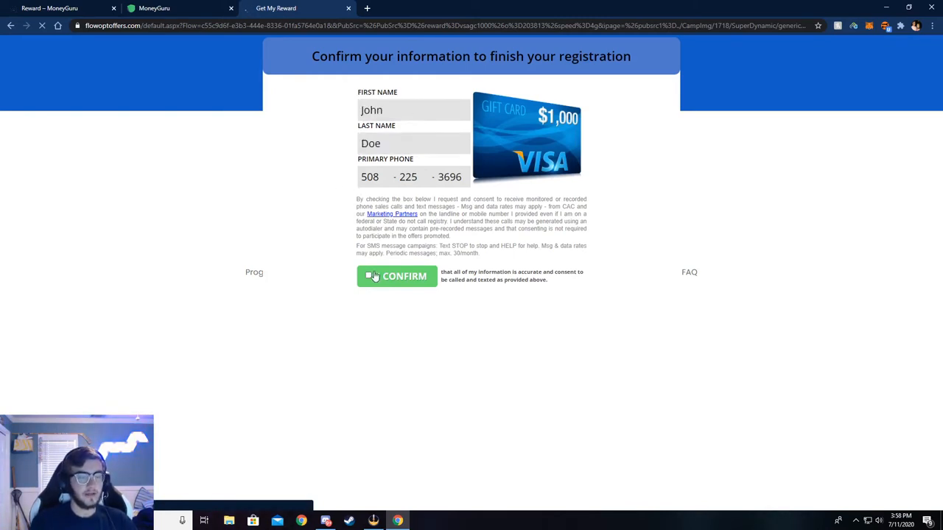
click(396, 275)
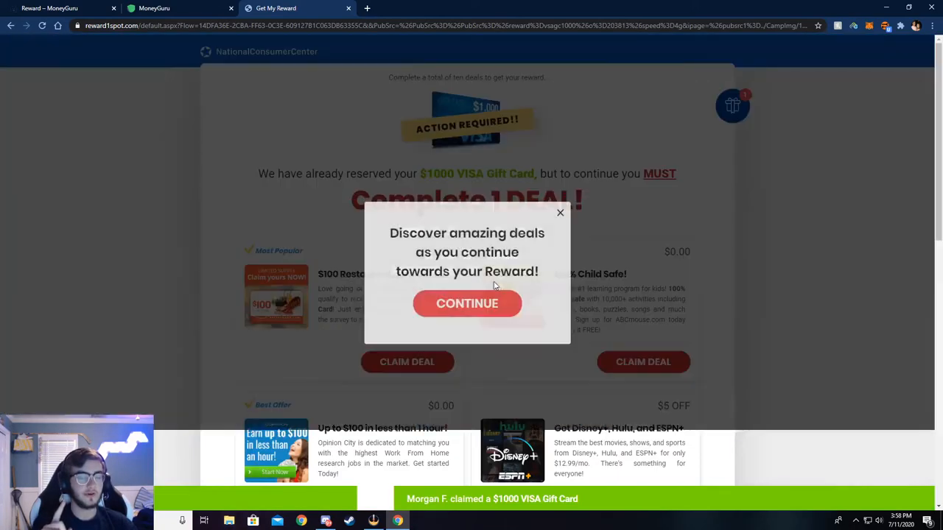
Step: Dismiss the 'Discover amazing deals' popup and scroll through the deal cards
click(560, 212)
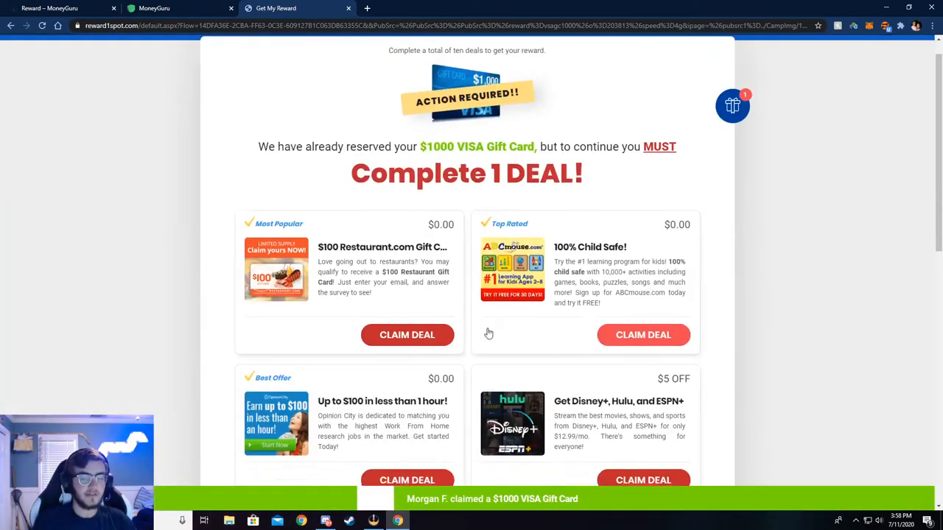
scroll(down, 3)
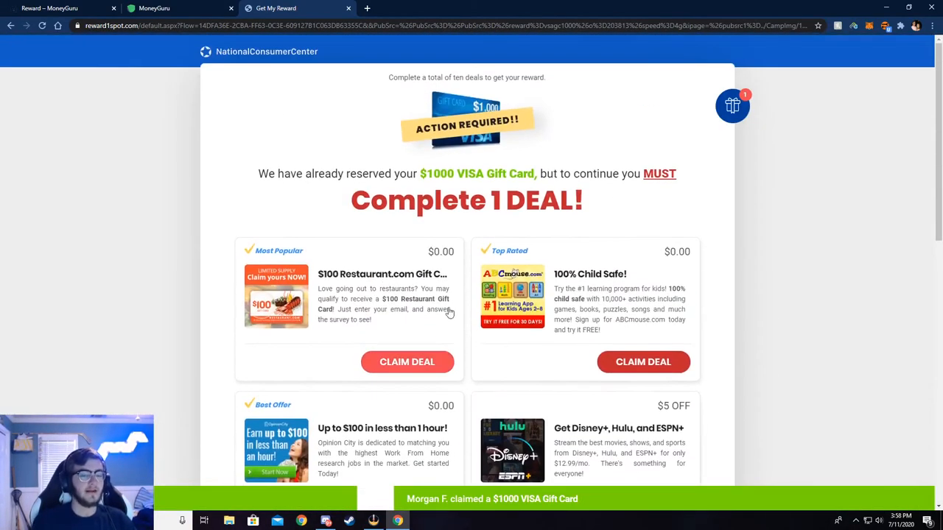
mouse_move(313, 110)
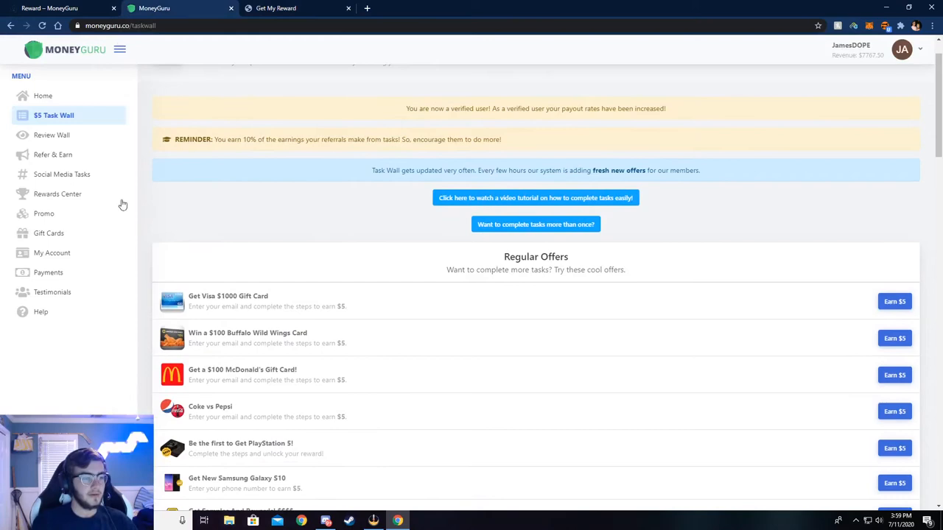
mouse_move(72, 273)
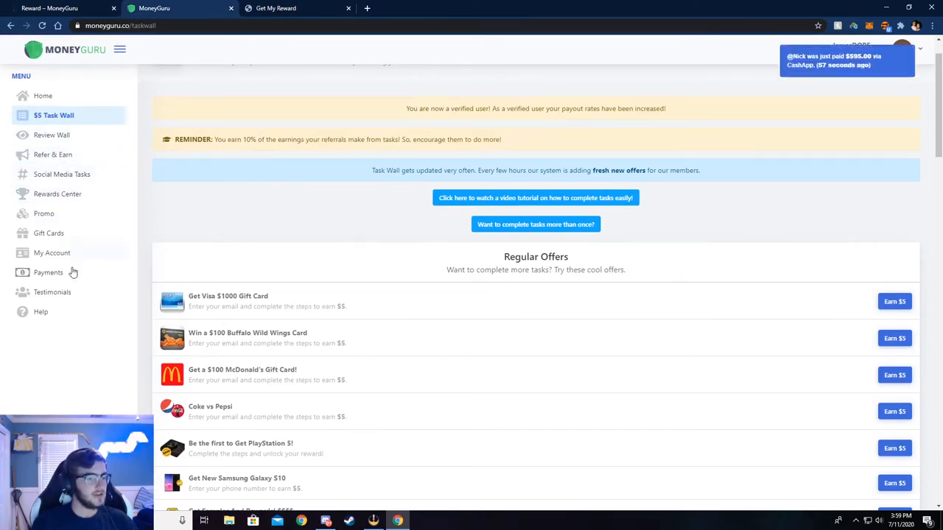
Step: Review the Payments page: $154 earnings, PayPal payout method and four paid payouts
click(47, 272)
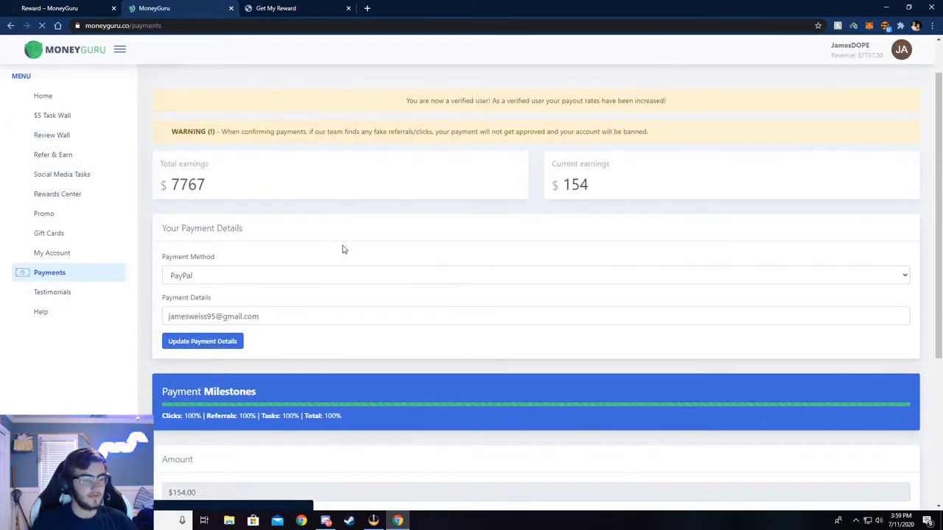
scroll(down, 3)
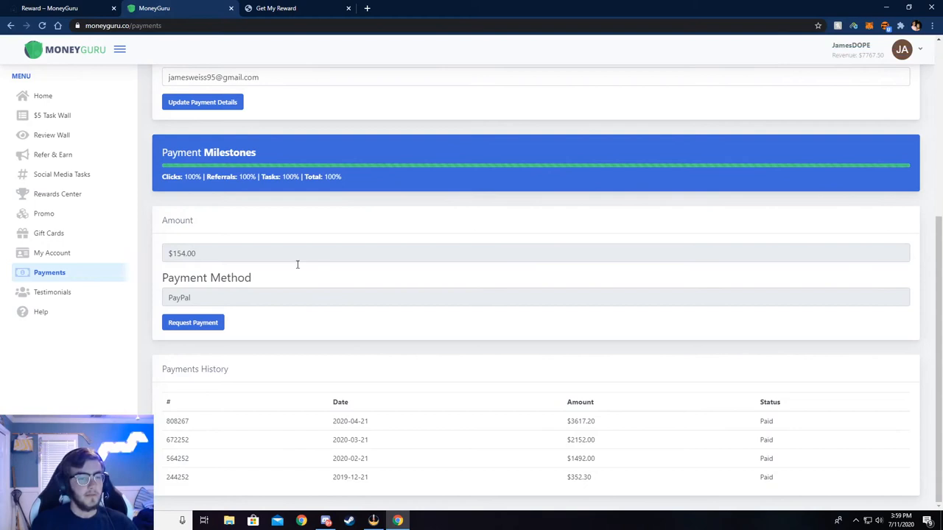
mouse_move(235, 369)
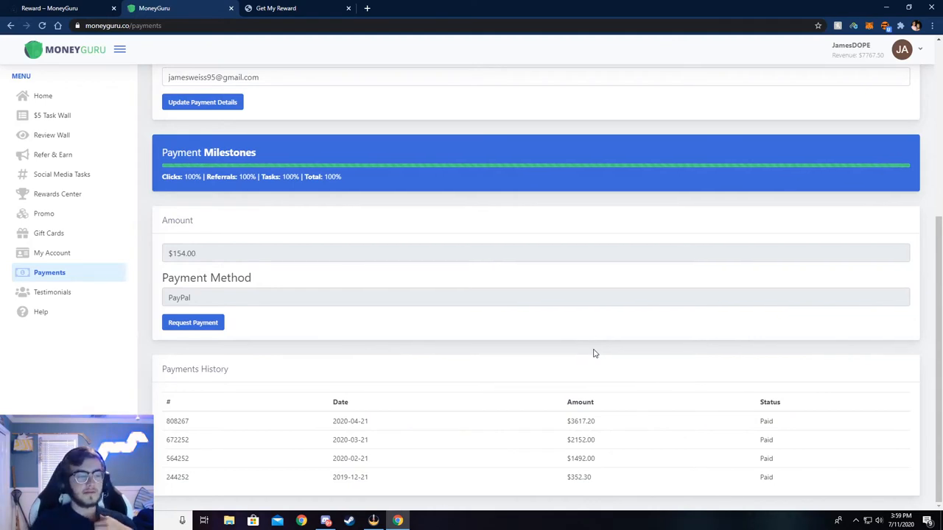
mouse_move(372, 421)
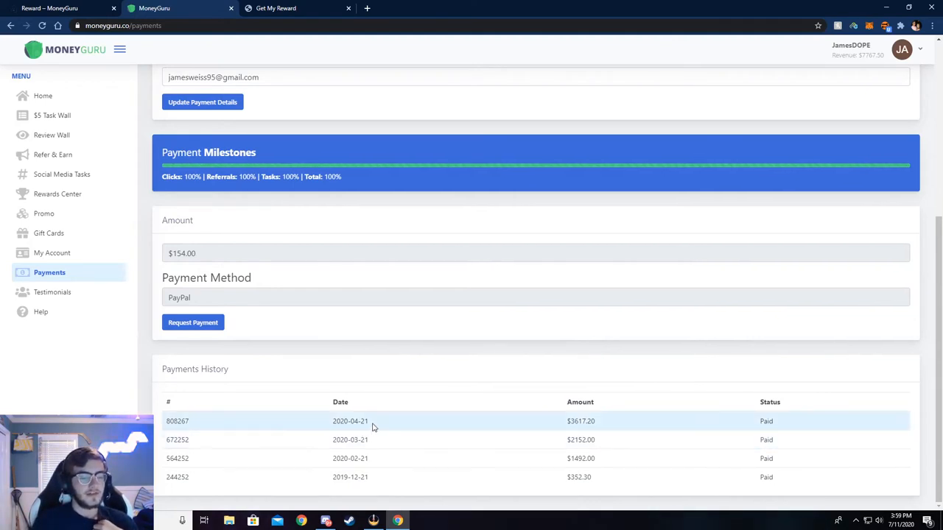
mouse_move(540, 411)
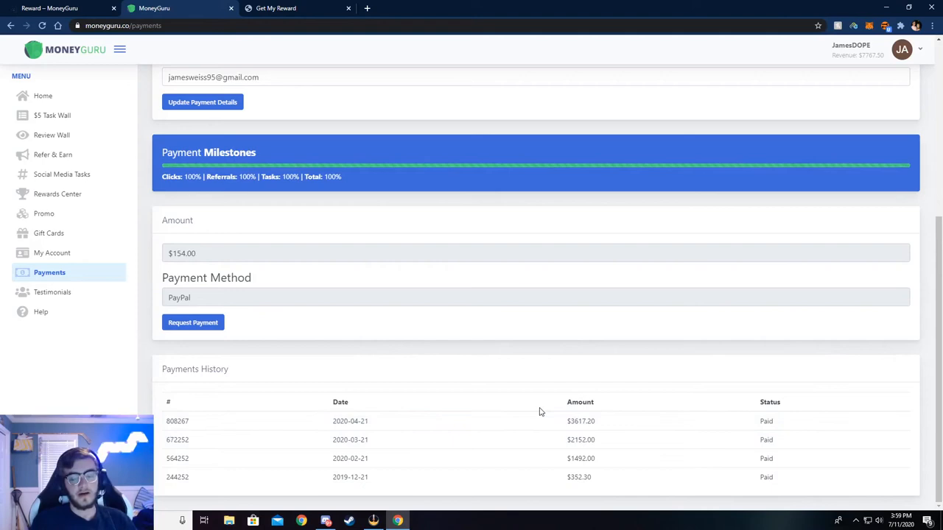
mouse_move(46, 243)
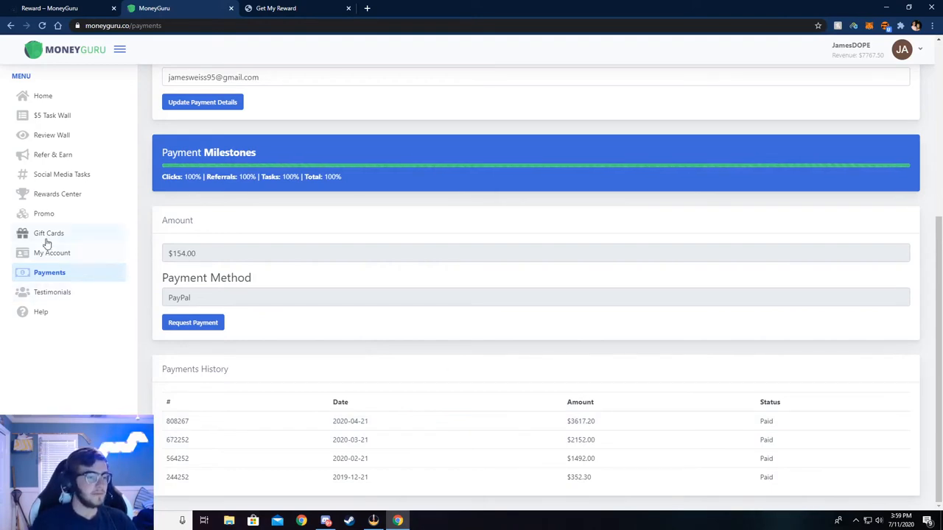
click(49, 233)
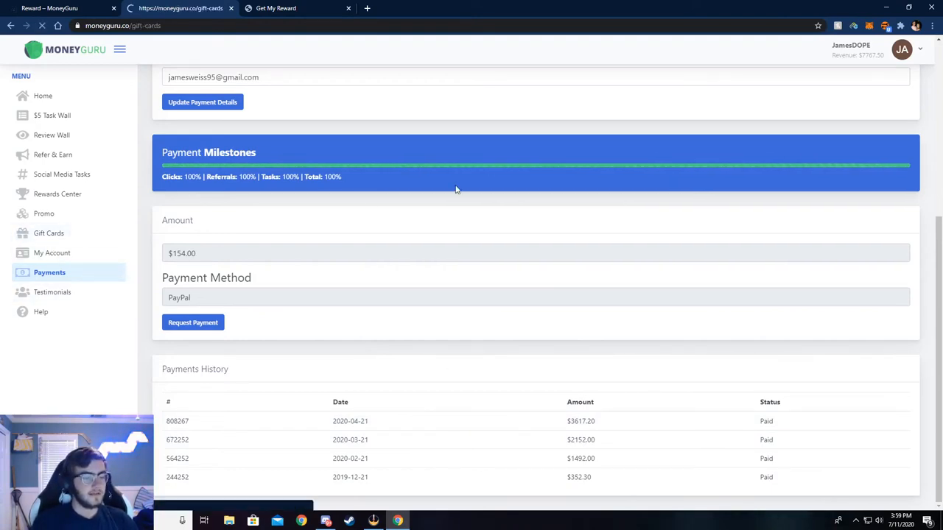
Step: Scroll through the 1,000-coin gift cards from Airbnb to Xbox, with 7767.50 coins available
click(49, 233)
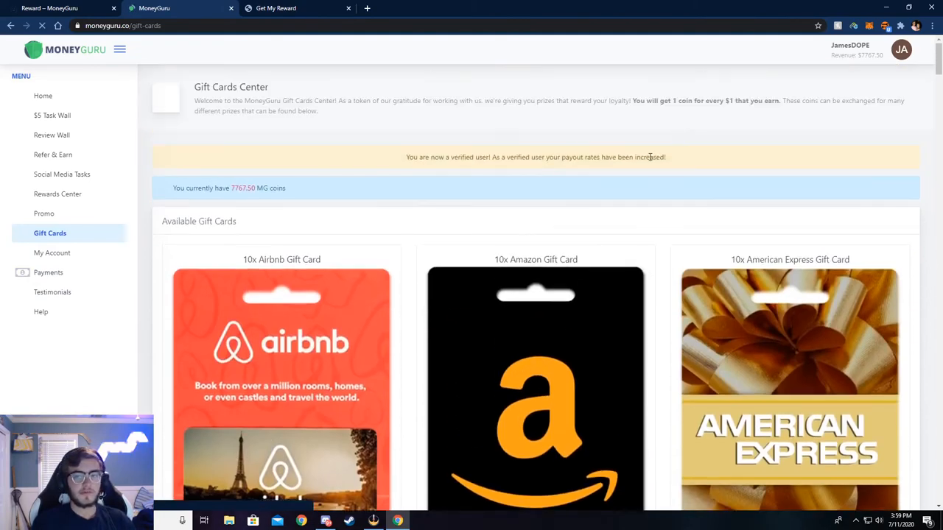
scroll(down, 3)
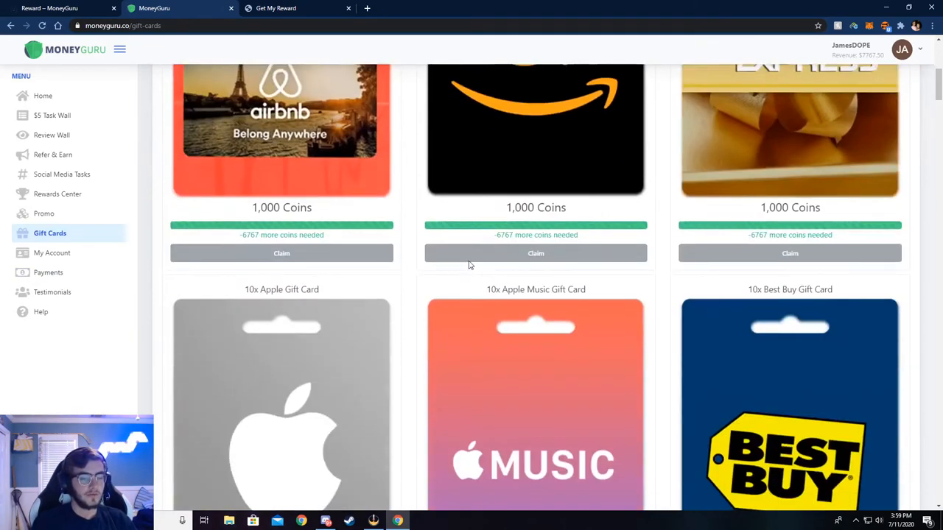
scroll(down, 3)
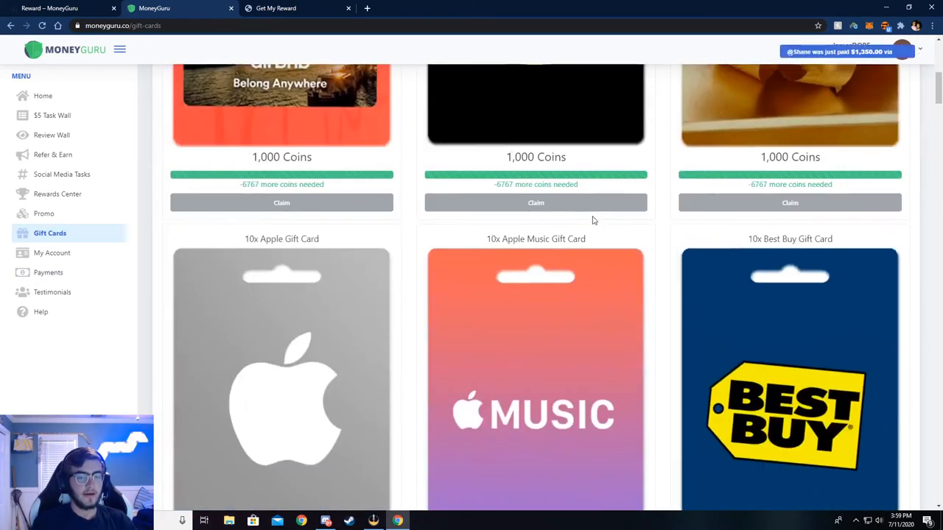
scroll(down, 3)
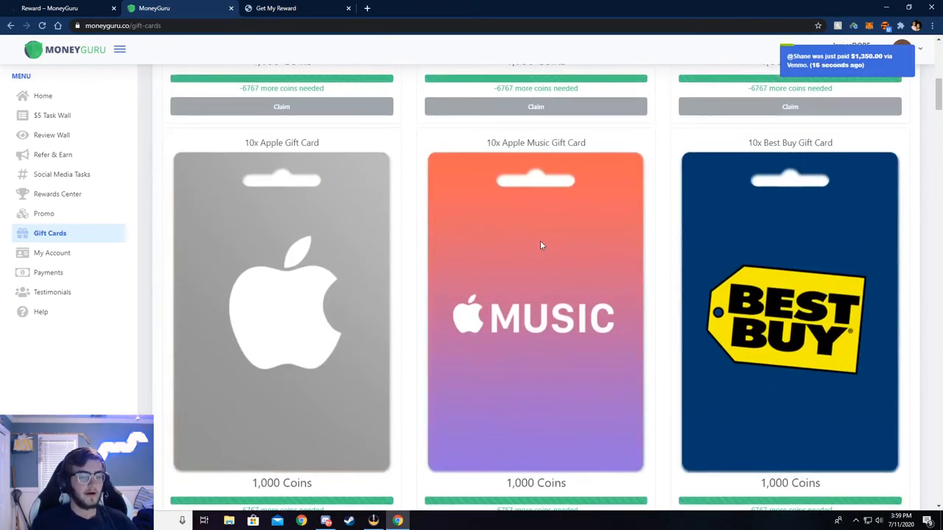
scroll(down, 3)
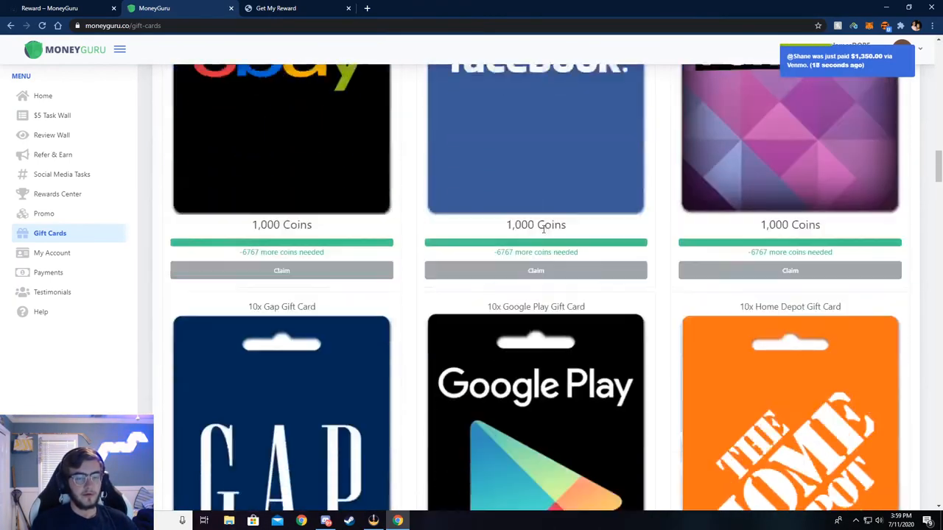
scroll(down, 3)
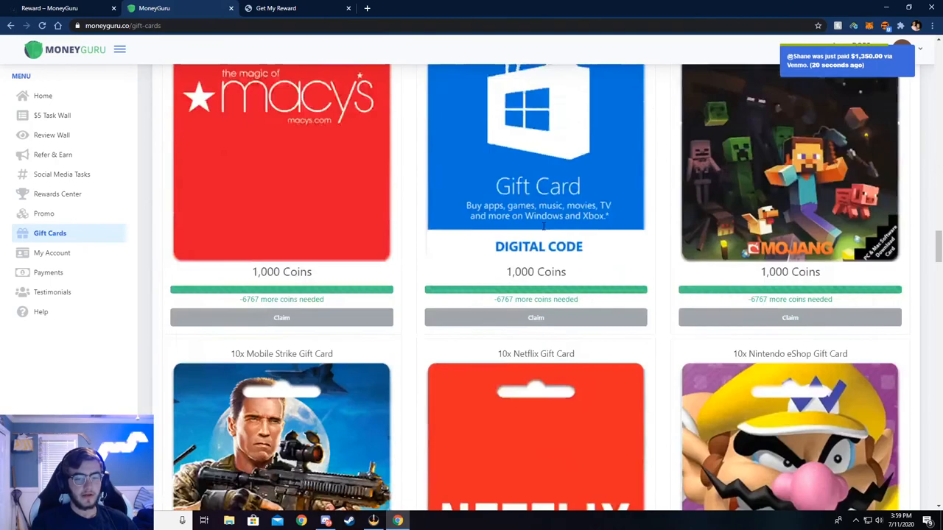
scroll(down, 3)
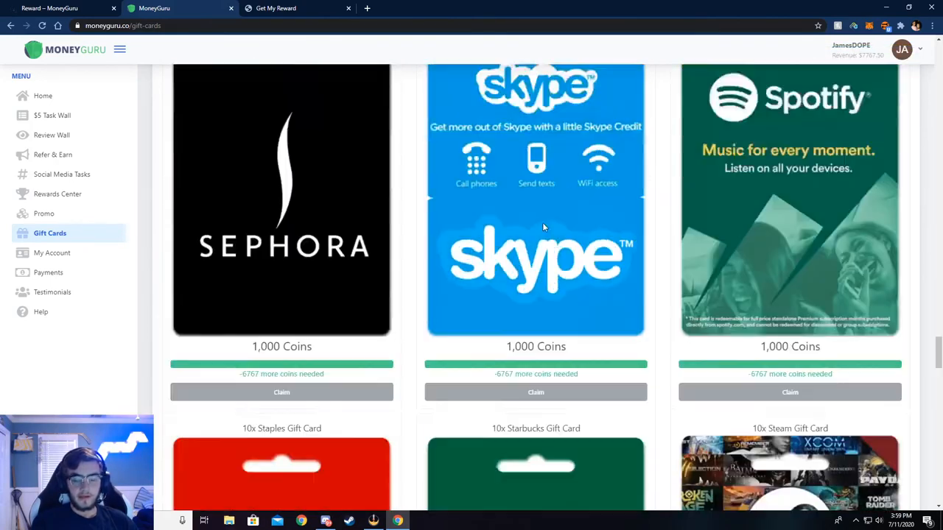
scroll(down, 3)
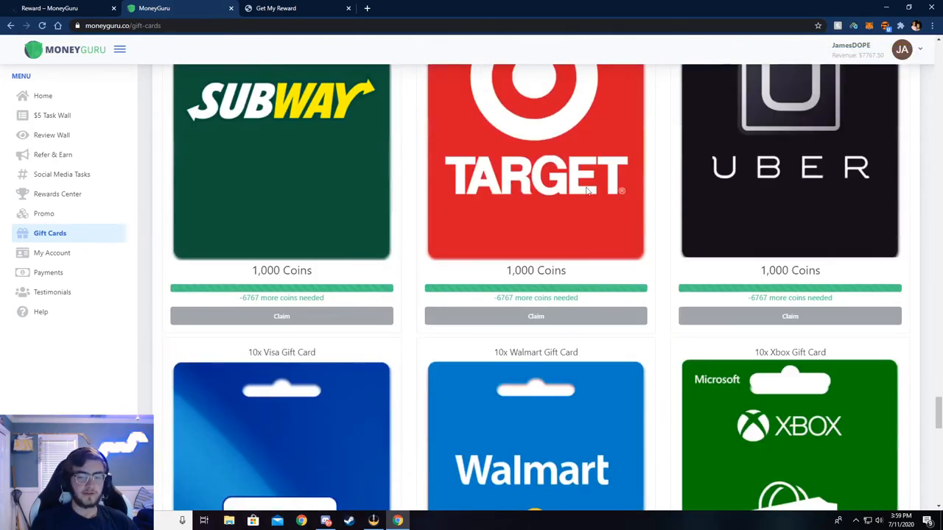
scroll(down, 3)
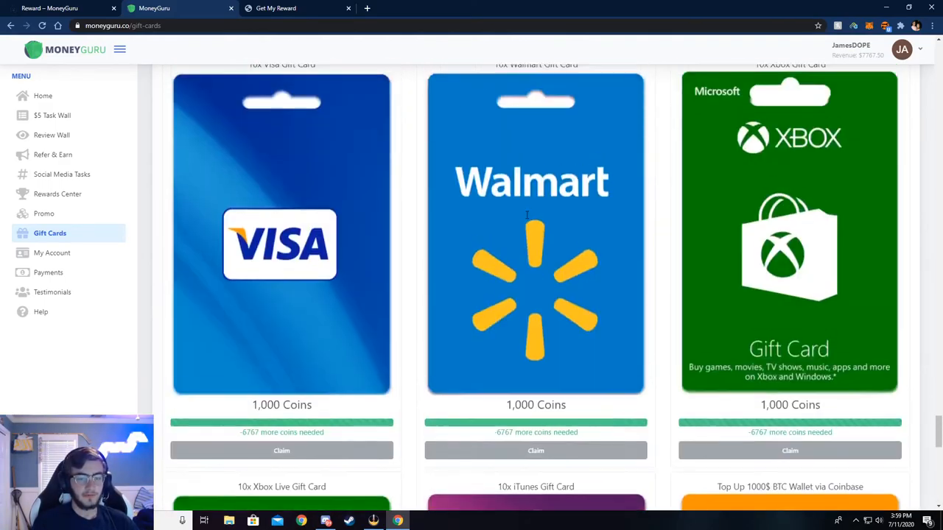
scroll(down, 3)
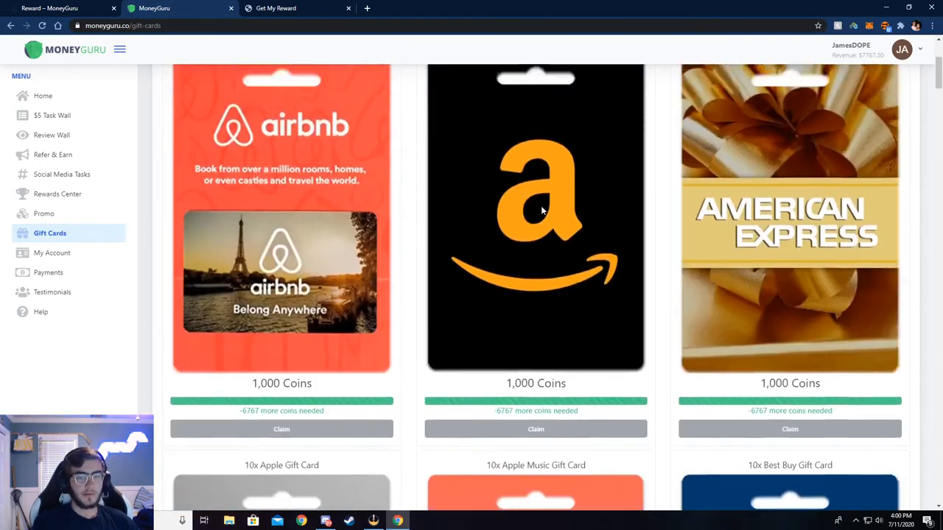
scroll(up, 3)
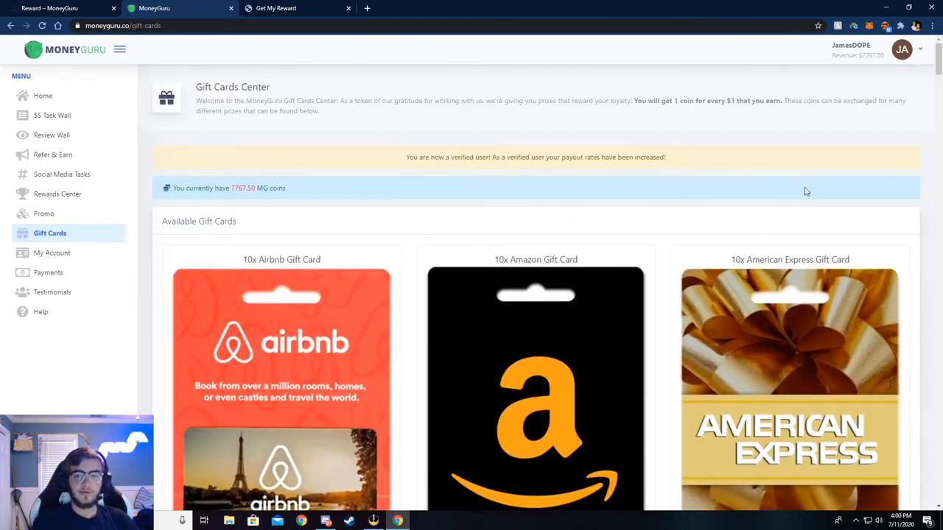